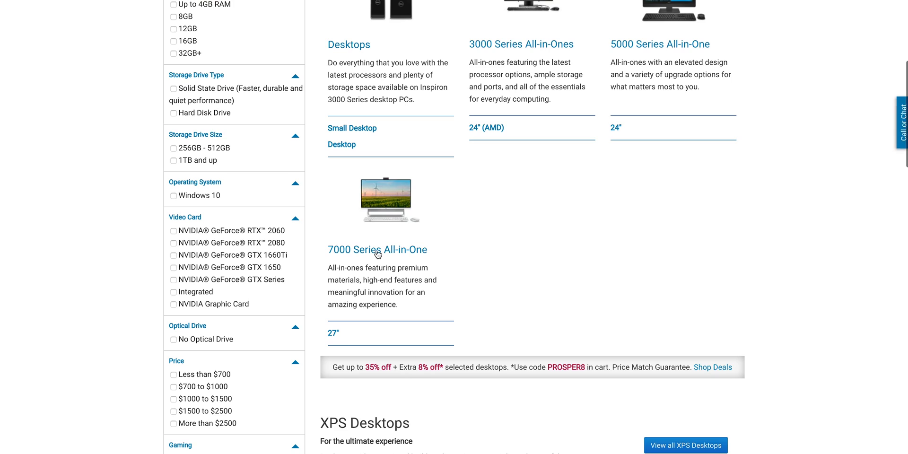
Go to the Inspiron 27 7000 Series All-in-One product page listing its configurations from $1,608.99
click(377, 249)
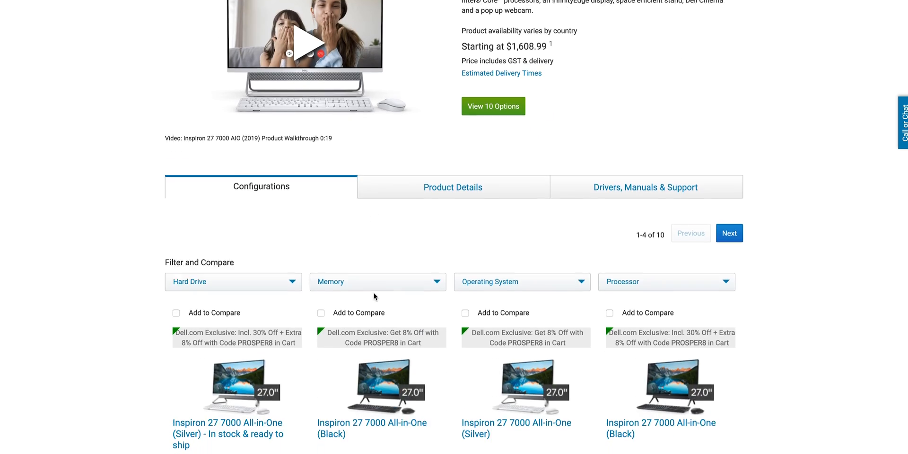
scroll(down, 3)
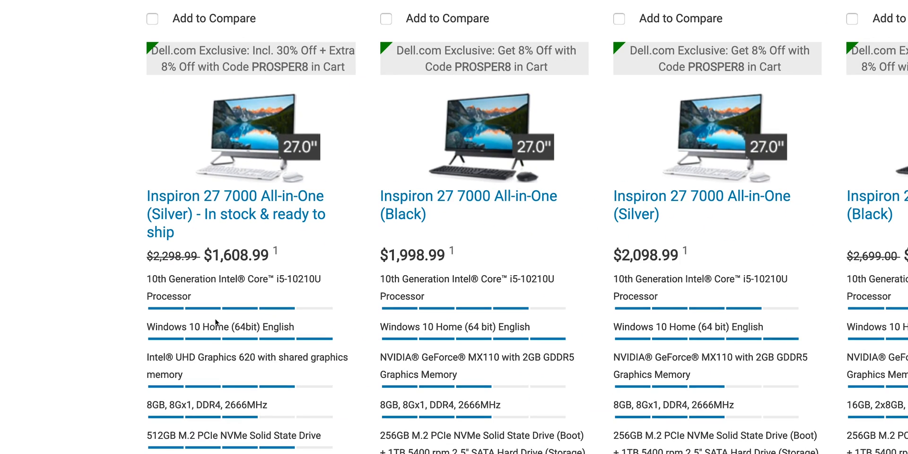
scroll(down, 3)
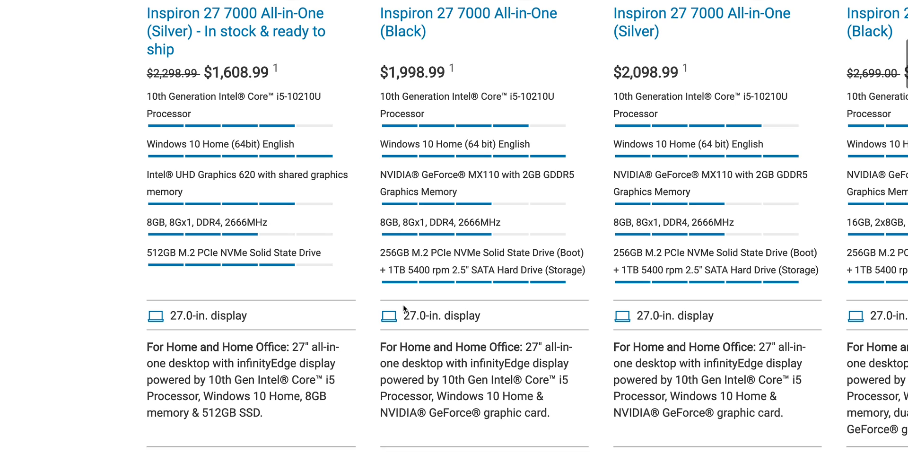
scroll(down, 3)
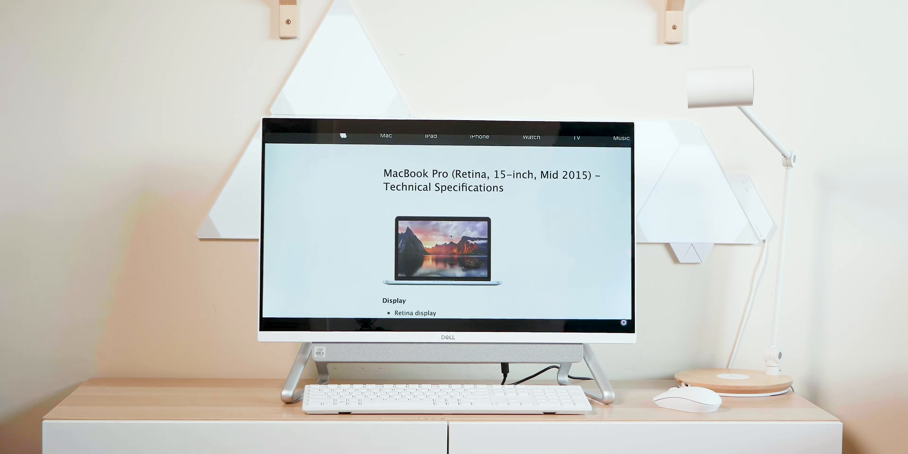
scroll(down, 3)
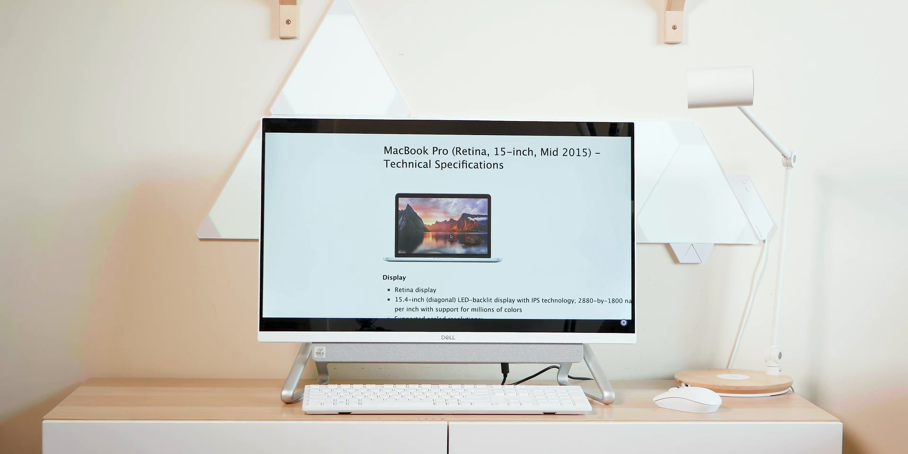